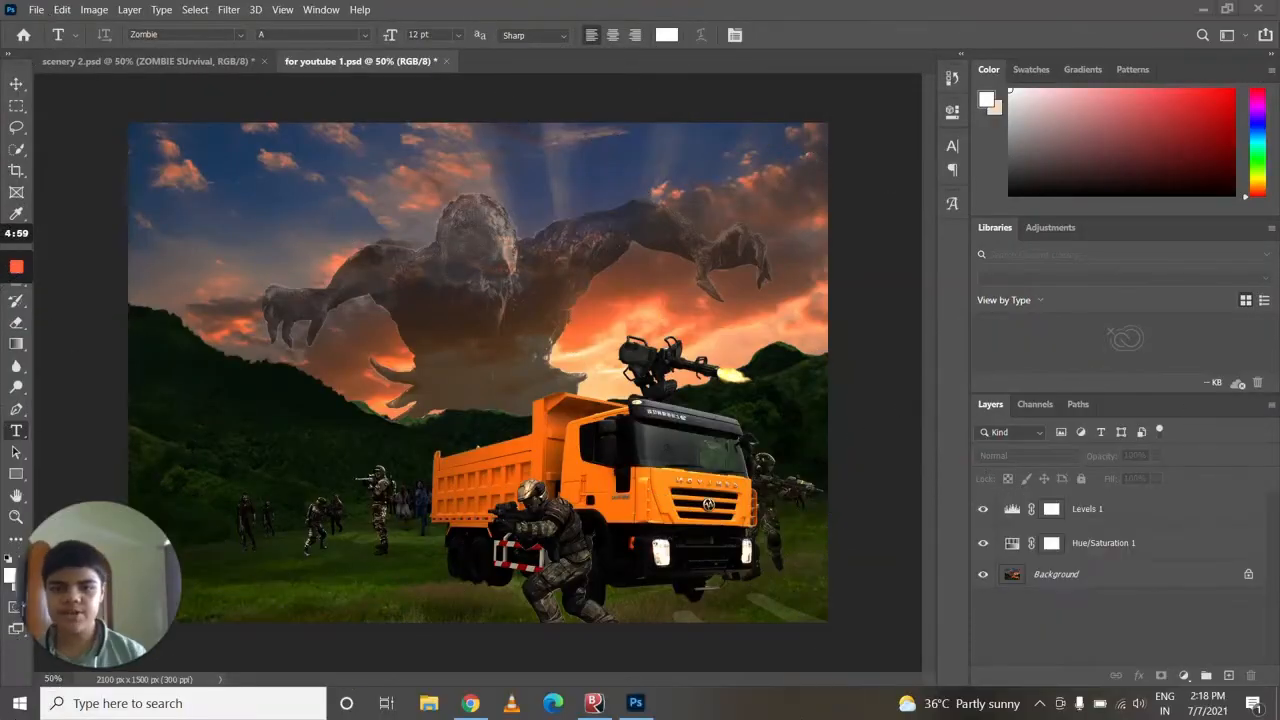
Start a new empty text layer on the battle scene with the Horizontal Type tool
click(150, 60)
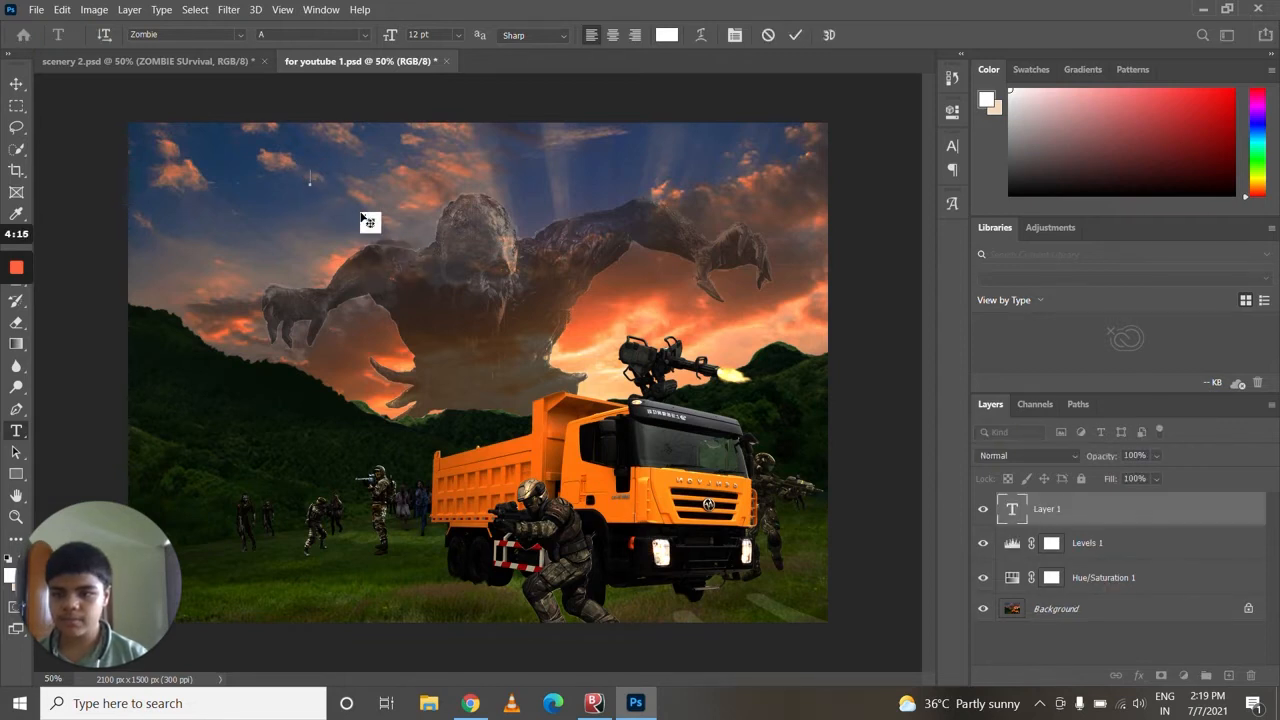
mouse_move(240, 36)
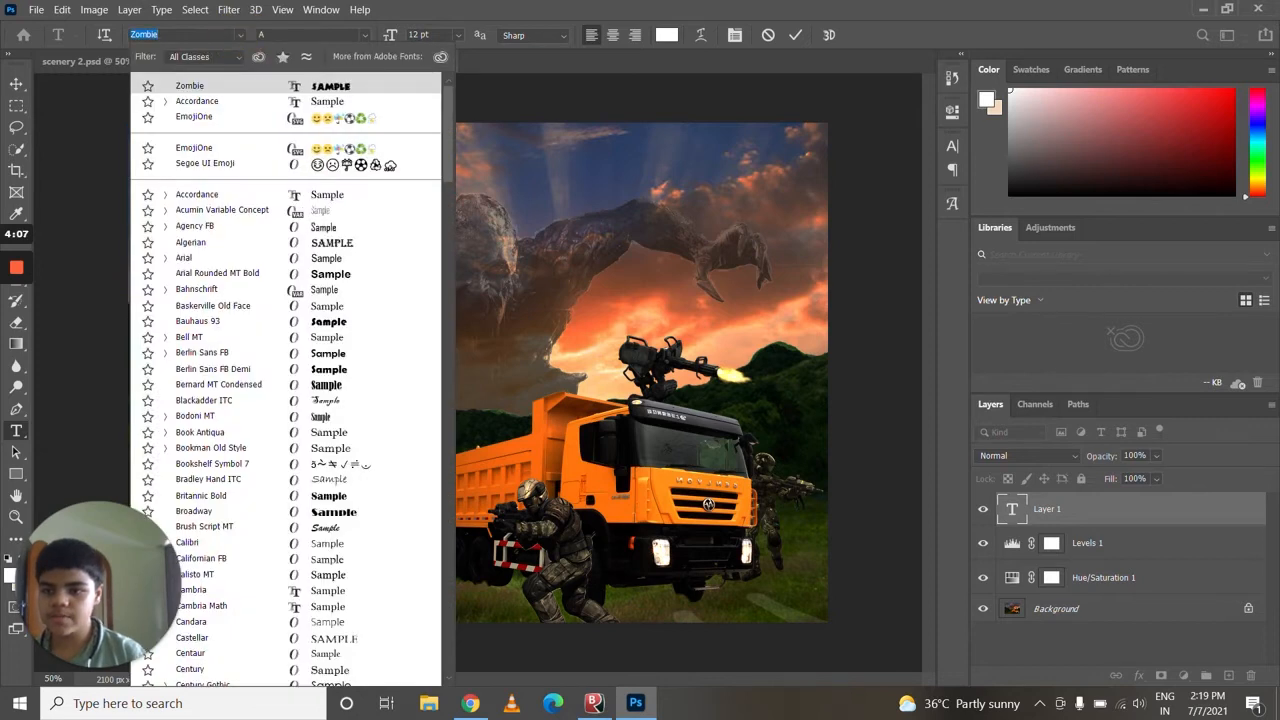
Preview Accordance, Bell MT and Bauhaus 93, return to the Zombie font and enter 'ZOMBIE SURVIVAL'
click(196, 100)
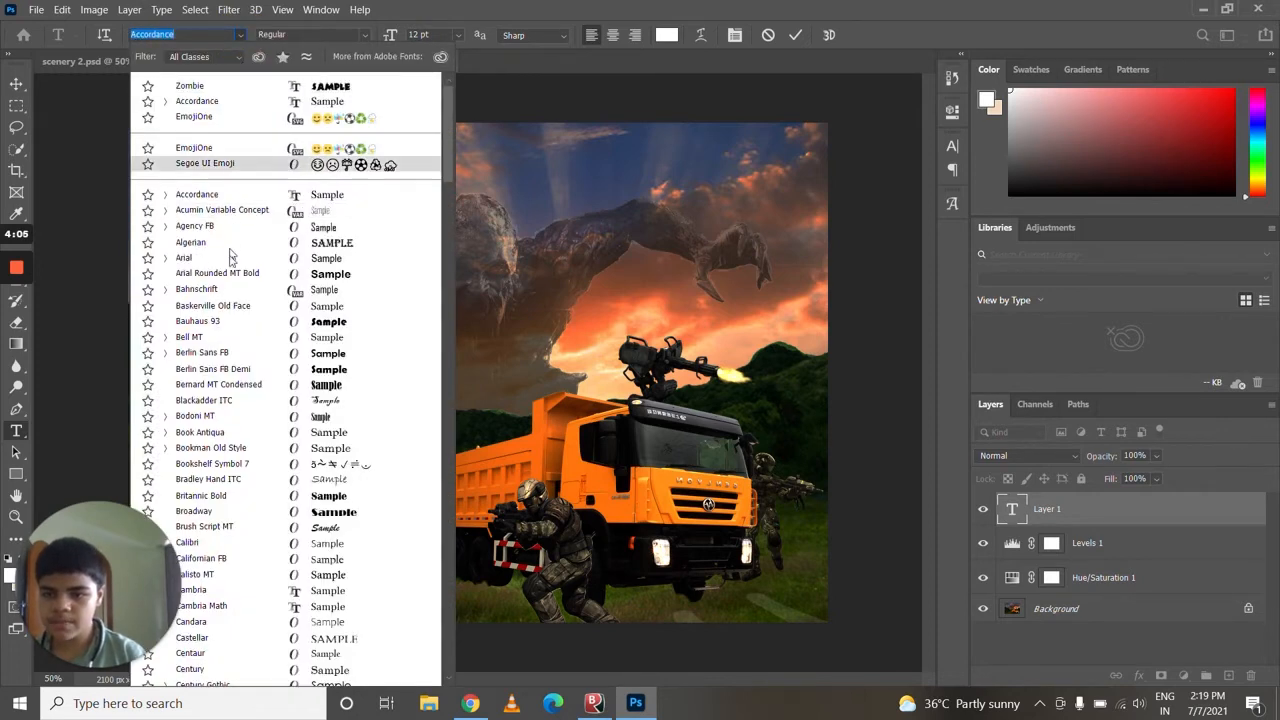
click(188, 336)
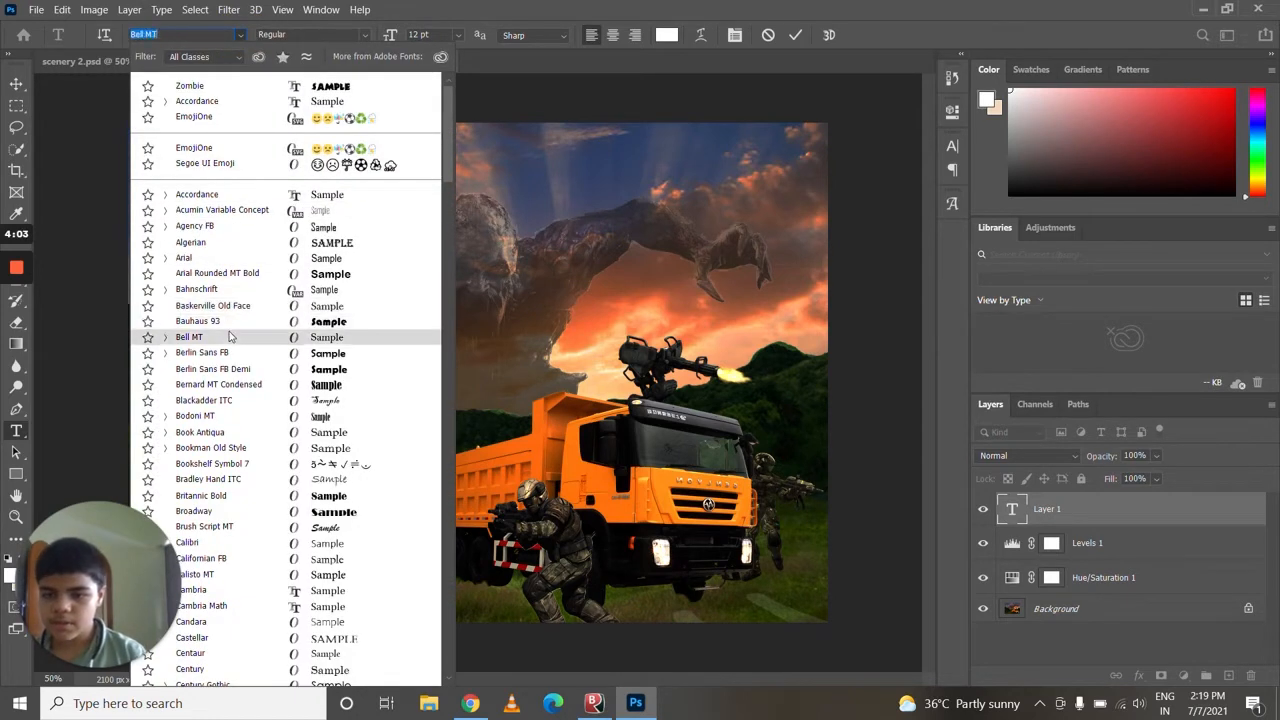
click(196, 320)
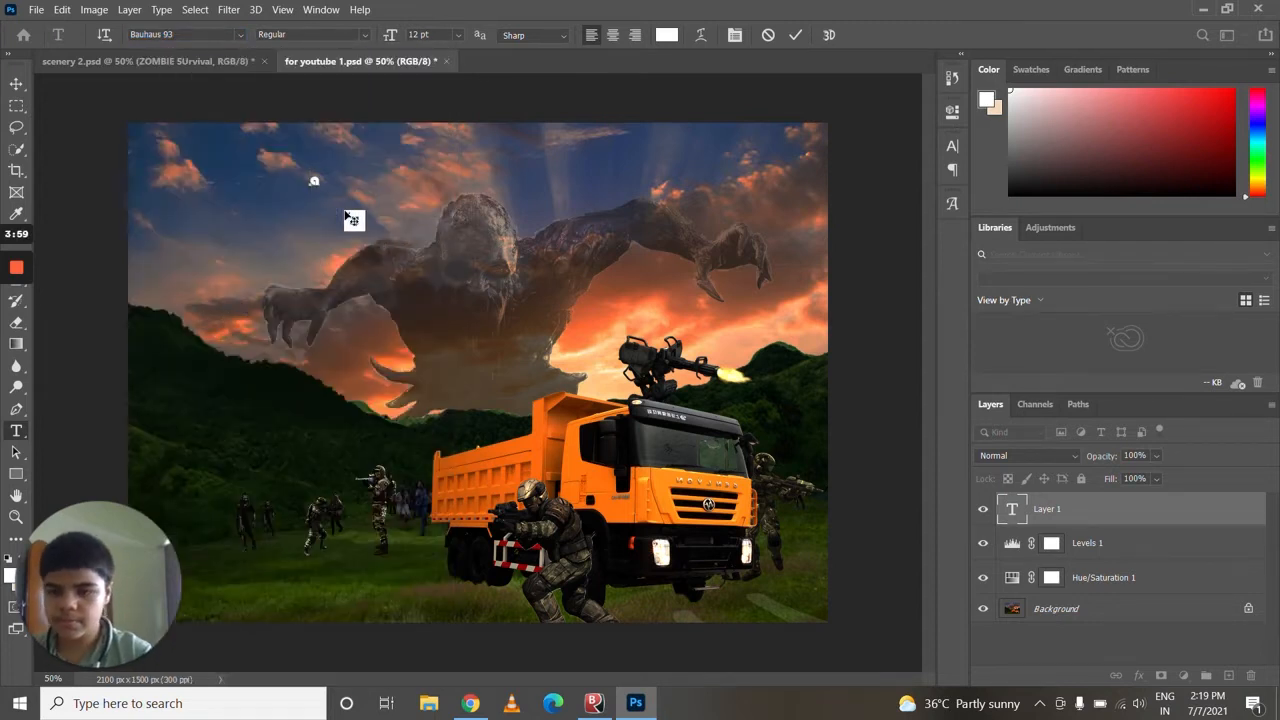
text(adjna)
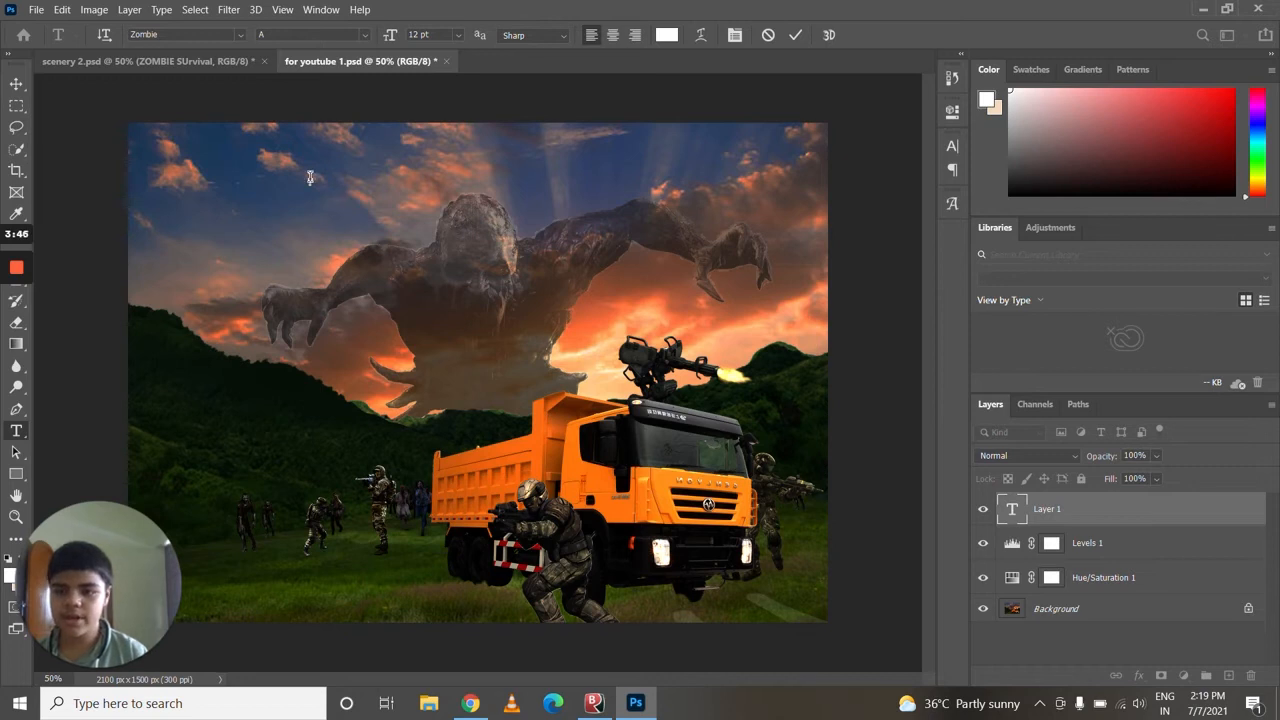
text(ZOMBIE SURVIVAL)
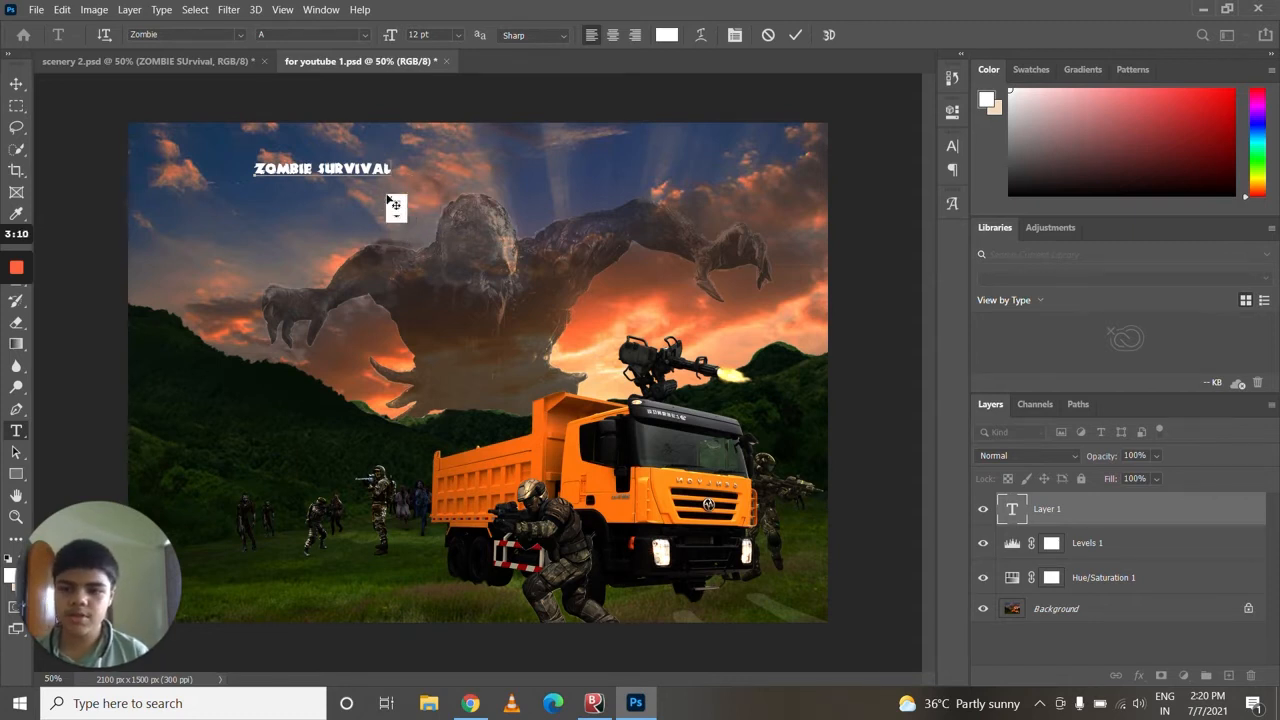
mouse_move(244, 192)
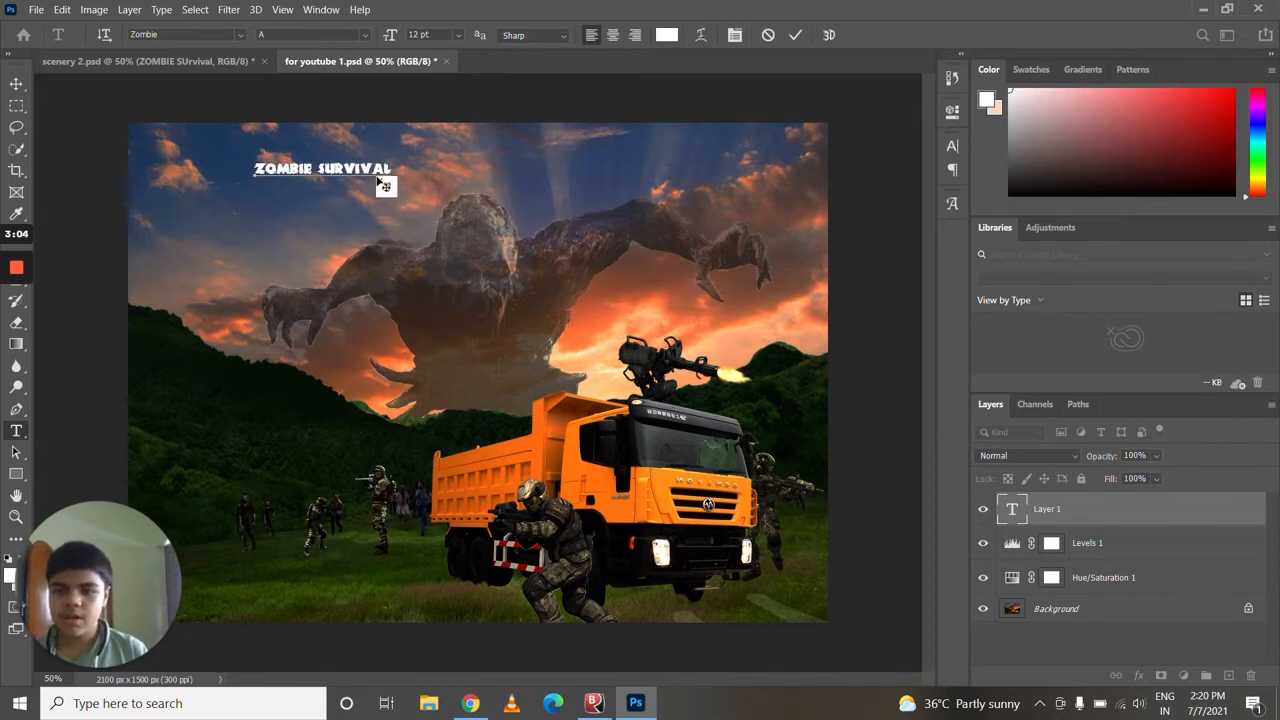
mouse_move(372, 232)
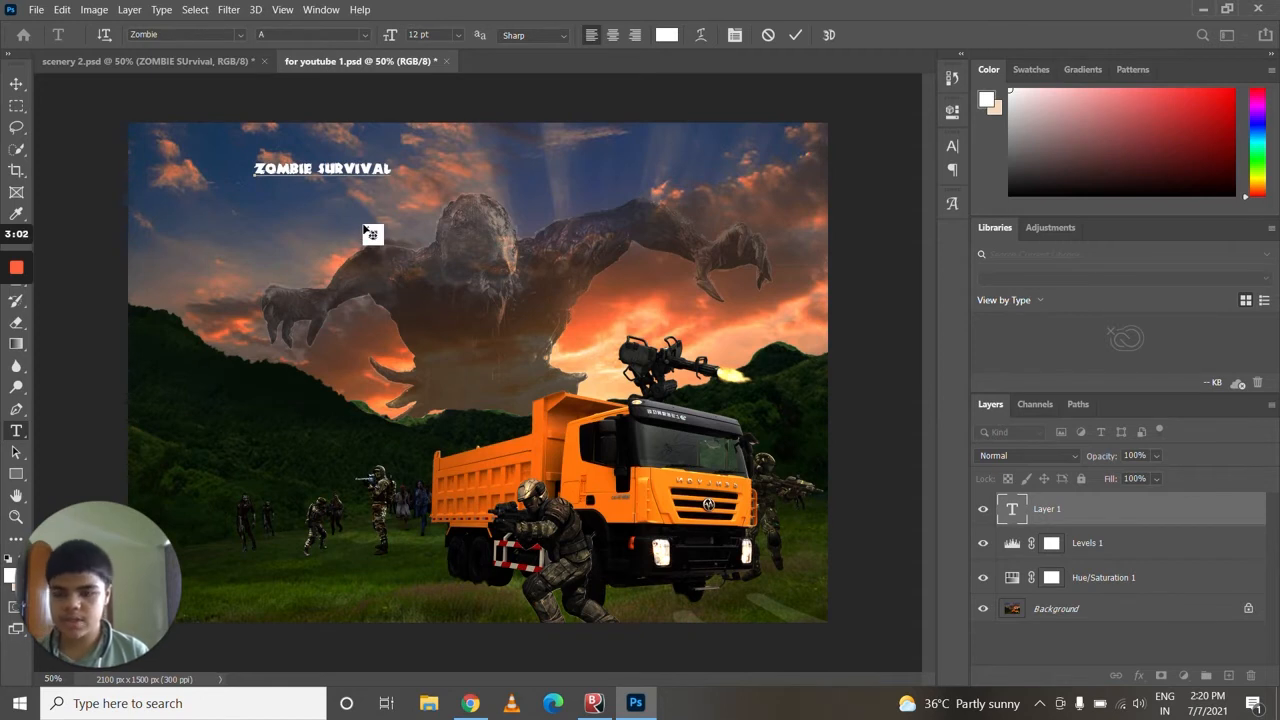
Move the ZOMBIE SURVIVAL title into the sky at the top centre, above the monster
drag(372, 236, 392, 398)
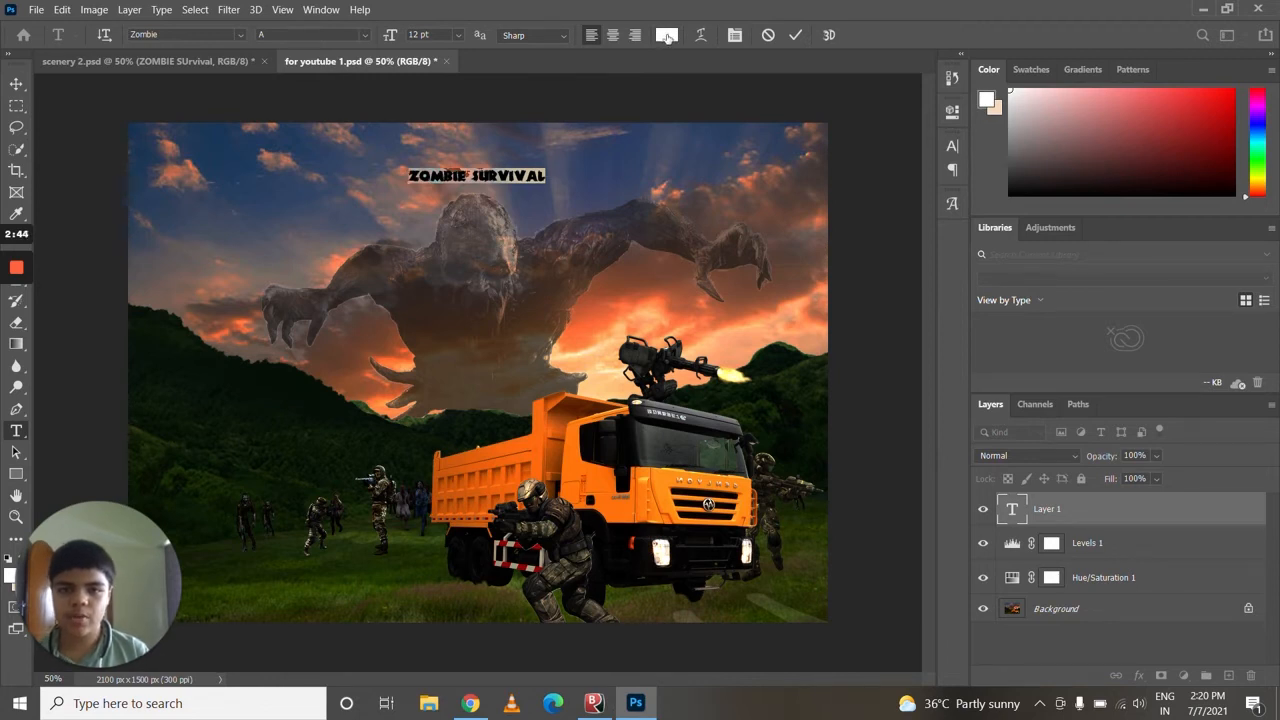
click(668, 36)
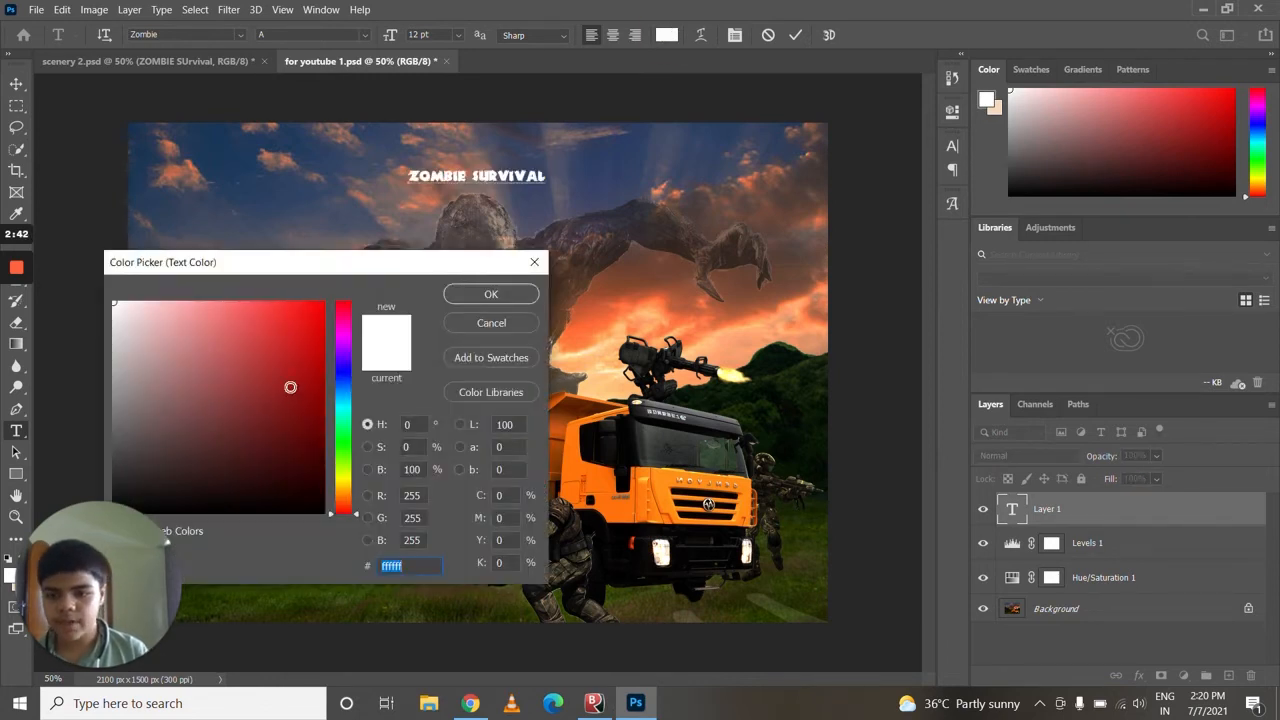
click(304, 340)
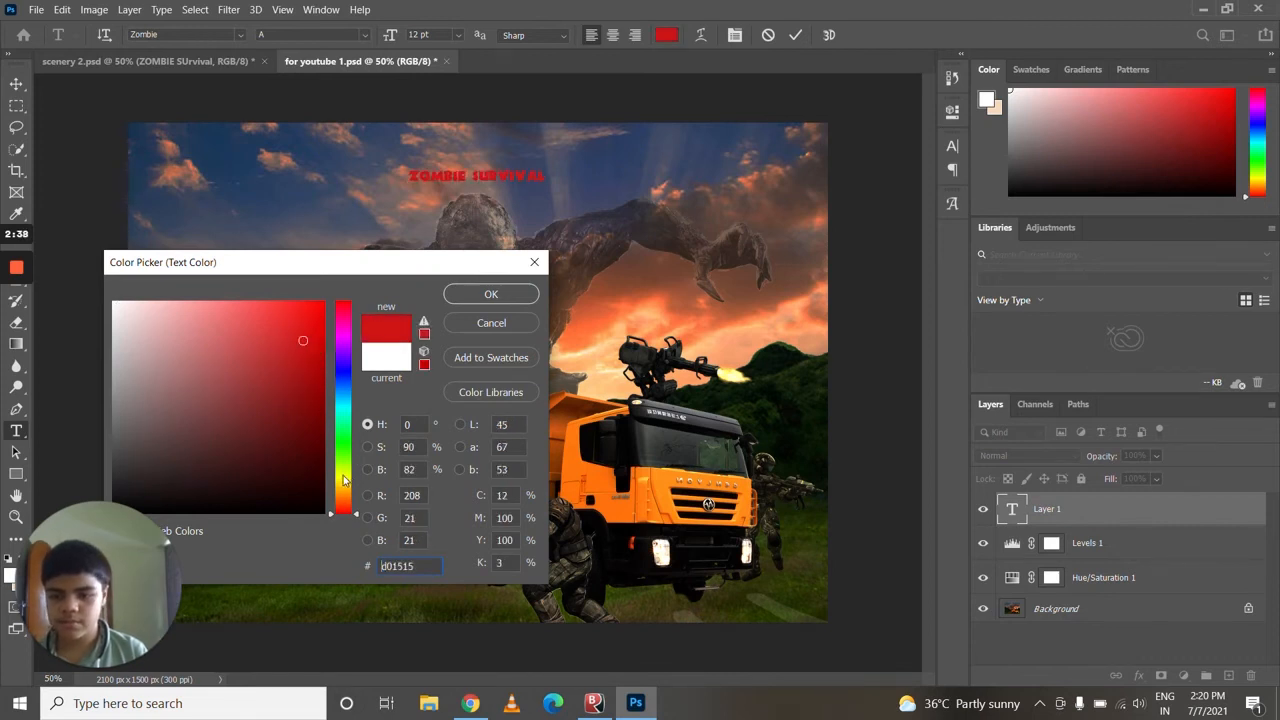
text(ffffff)
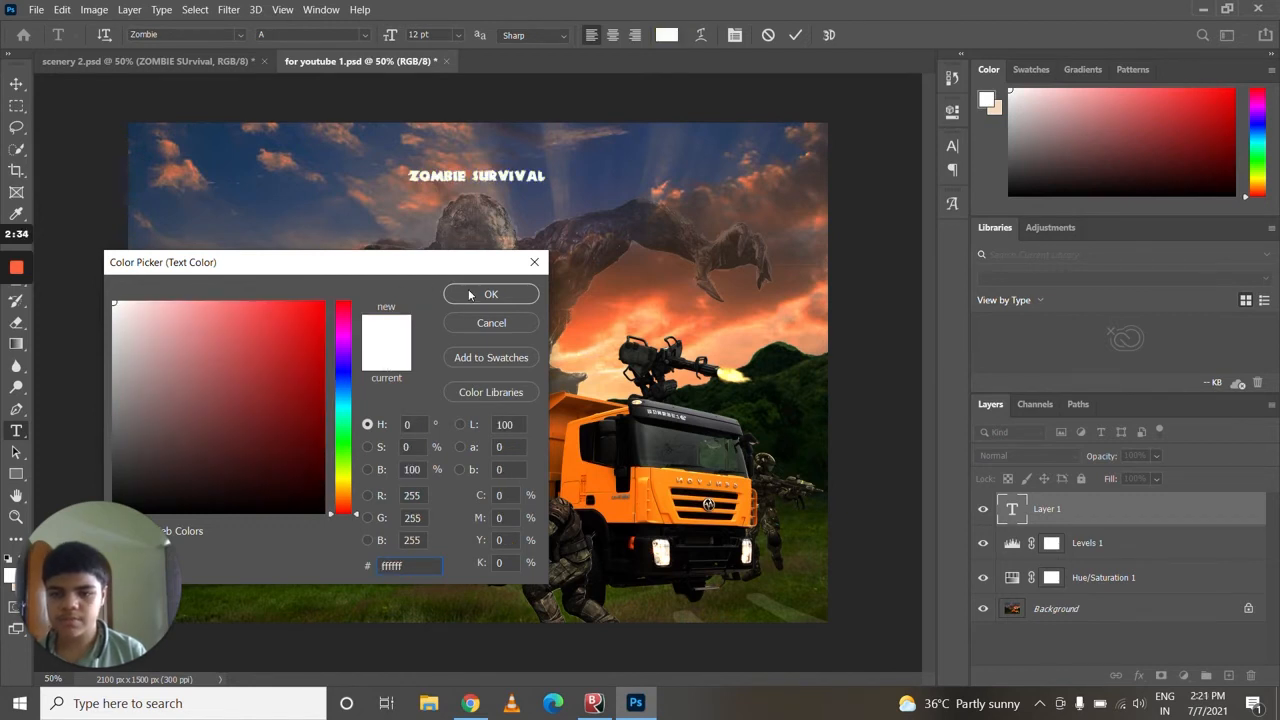
click(492, 294)
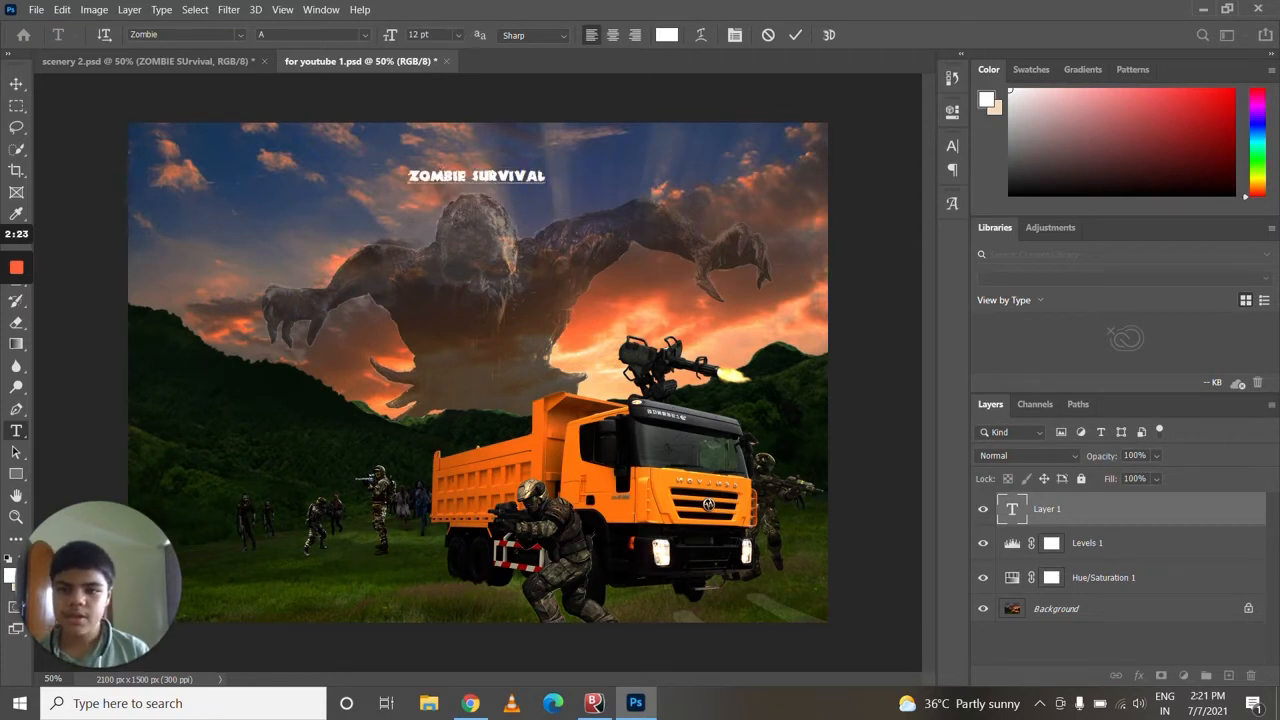
click(430, 36)
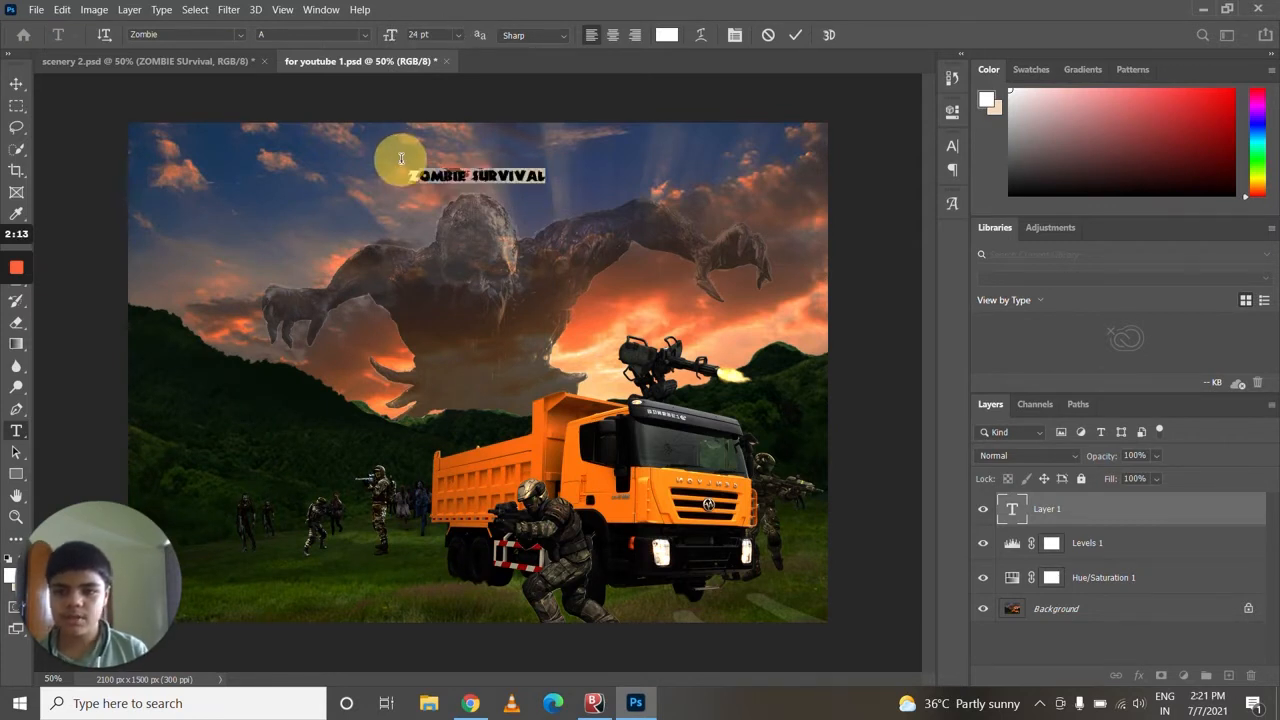
click(456, 34)
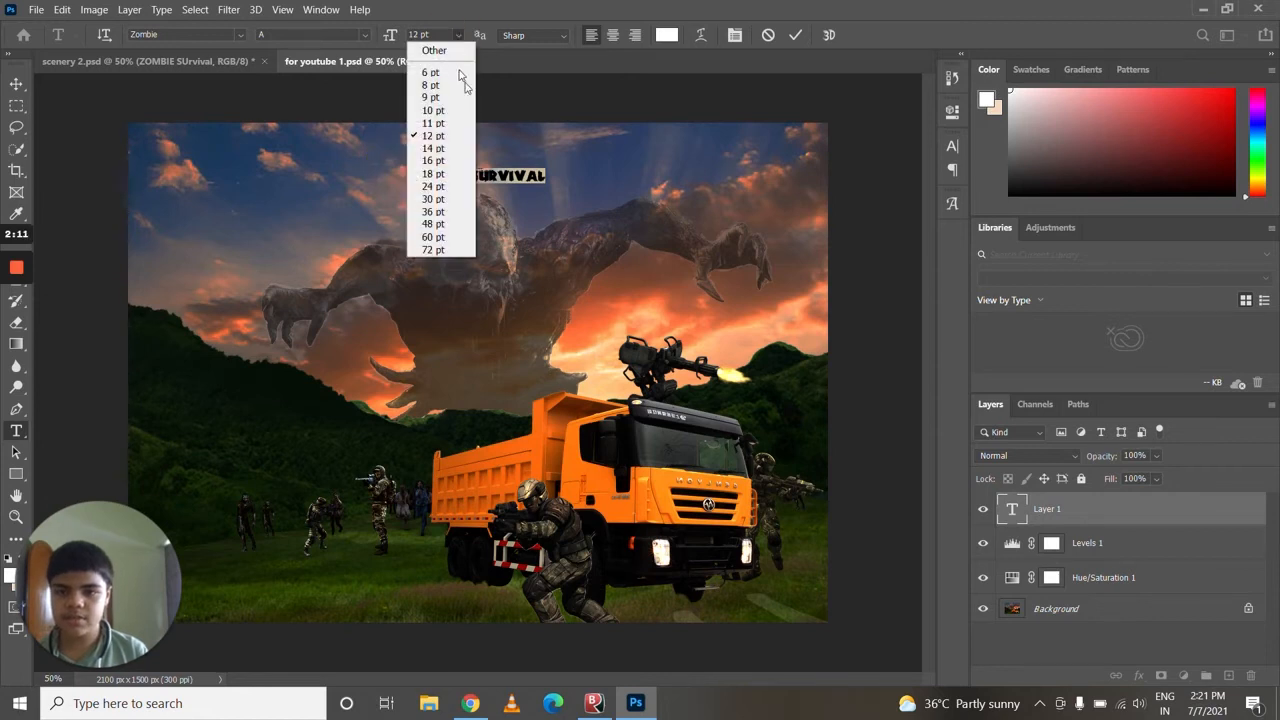
mouse_move(432, 186)
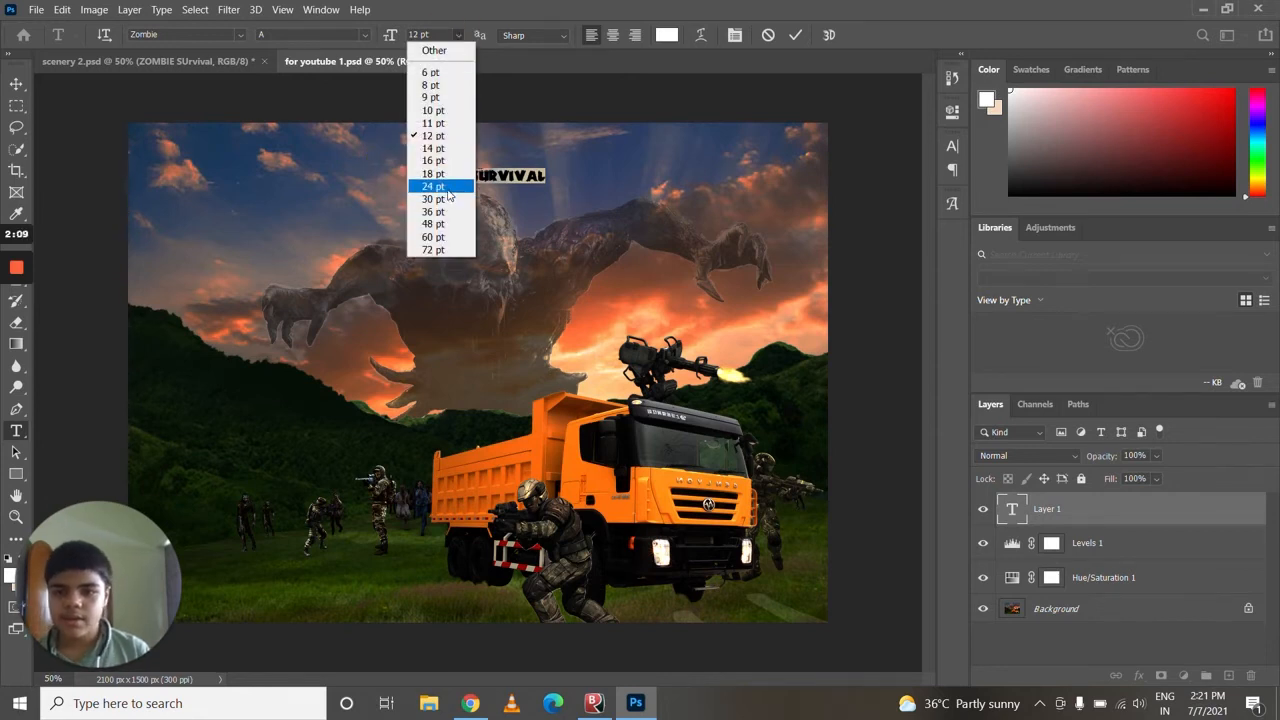
mouse_move(432, 212)
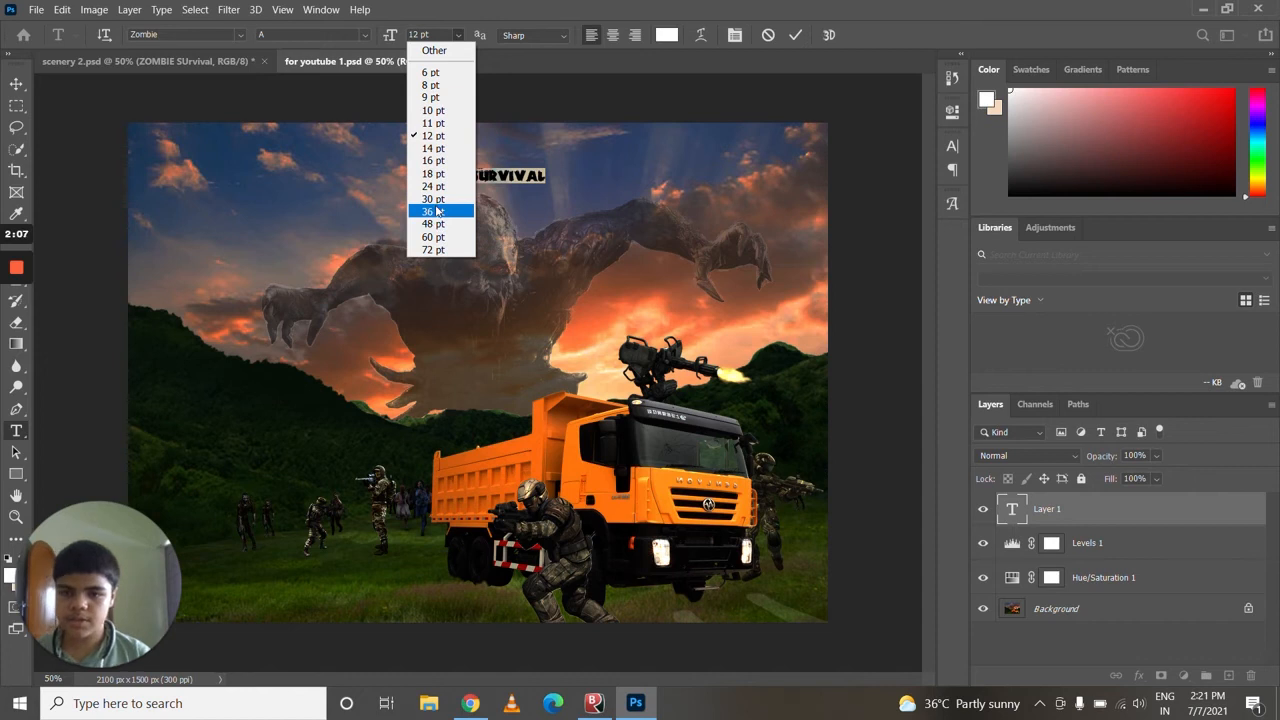
click(432, 212)
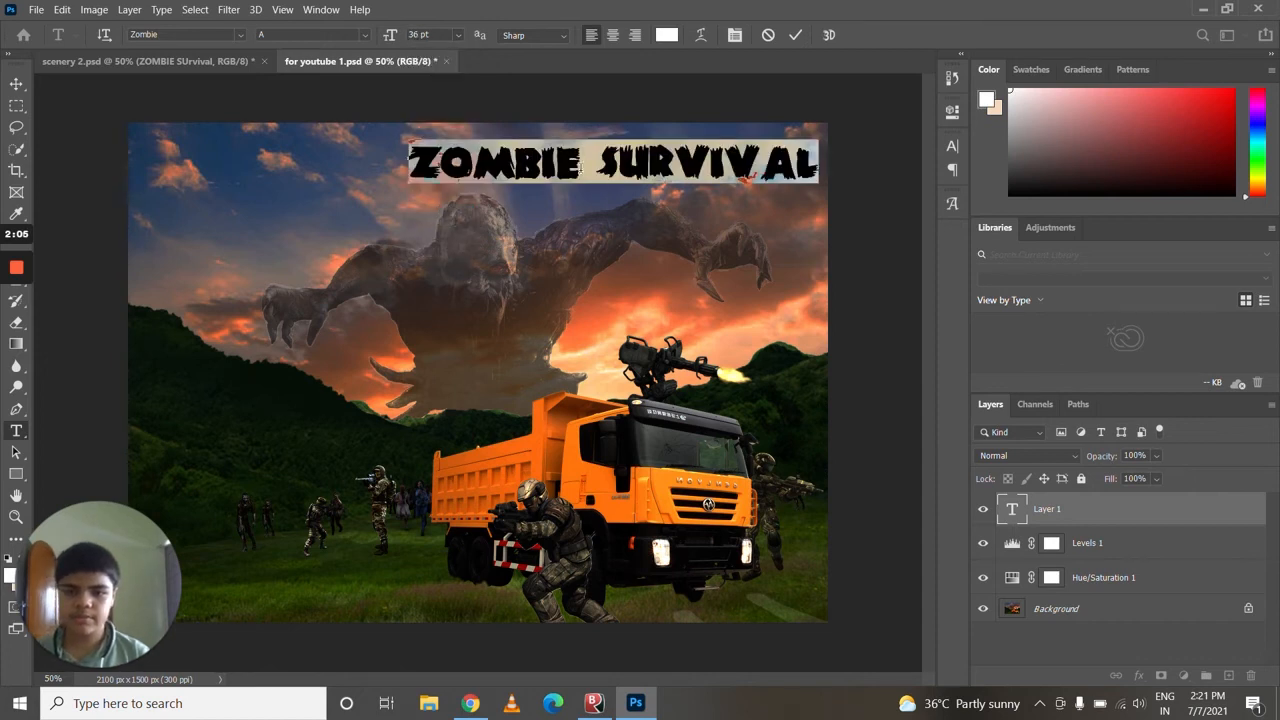
mouse_move(554, 228)
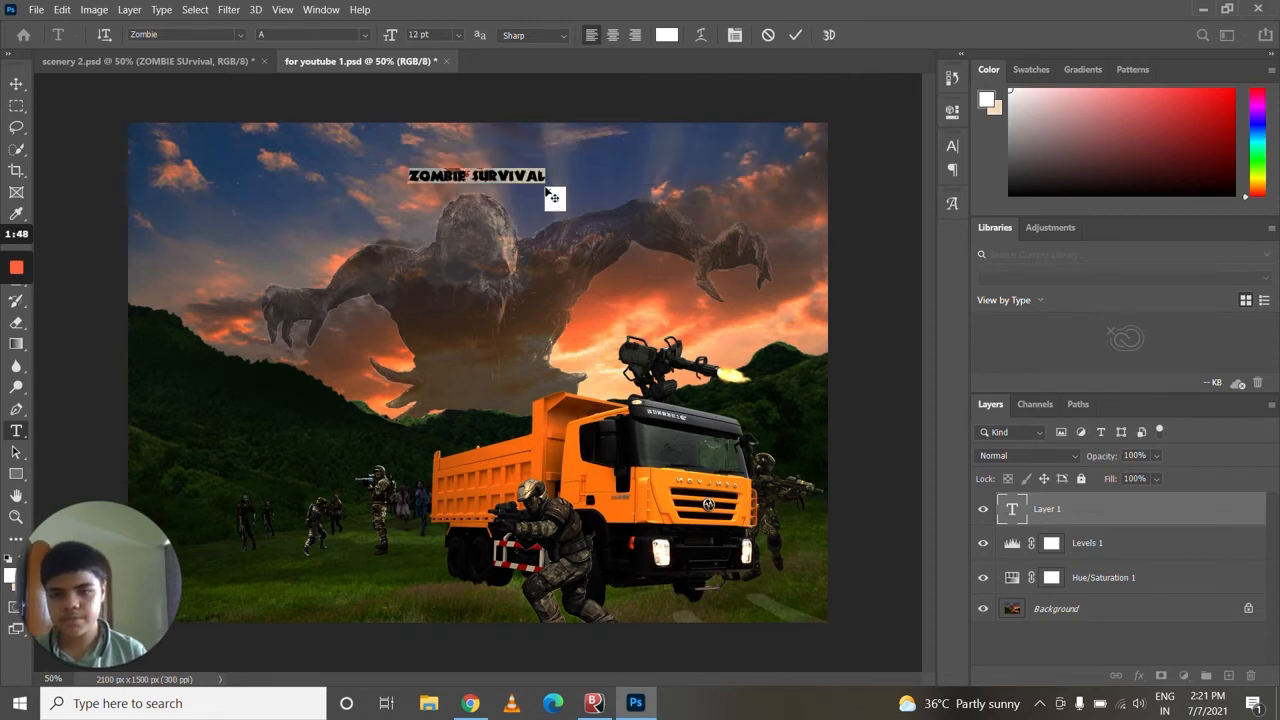
mouse_move(554, 244)
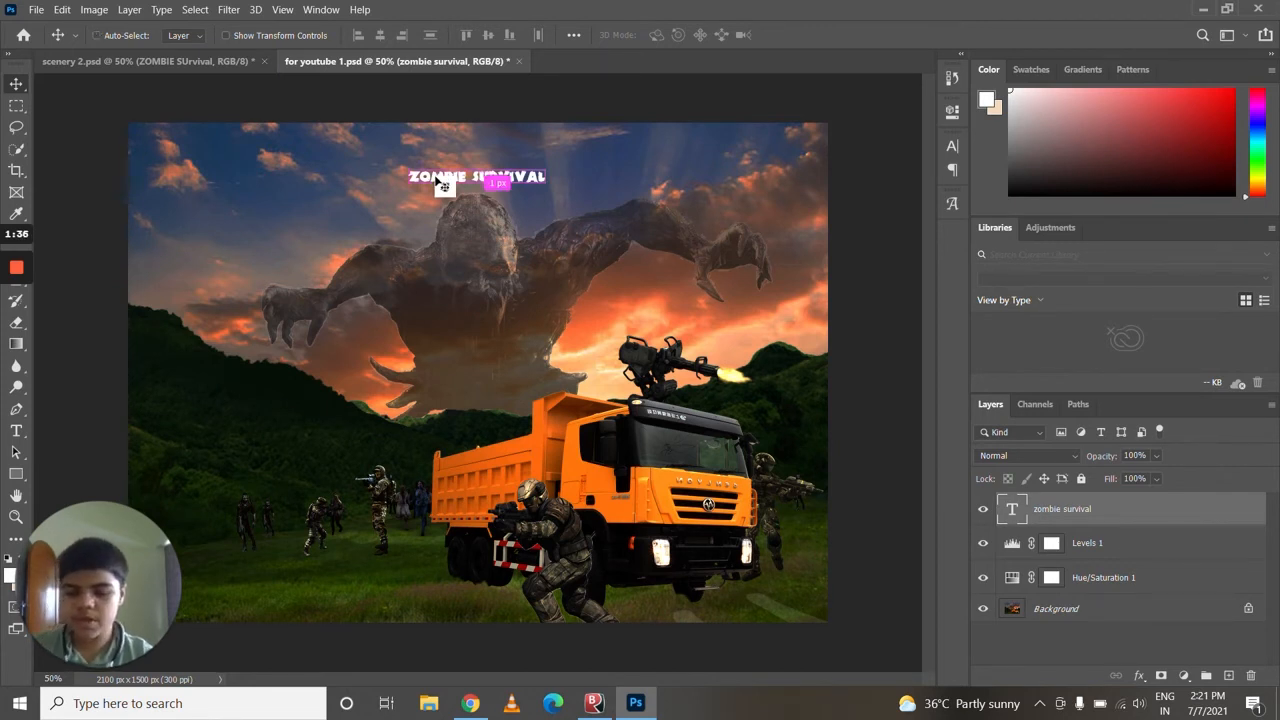
Free-transform the title larger so it stretches across the top of the scene
key(ctrl+t)
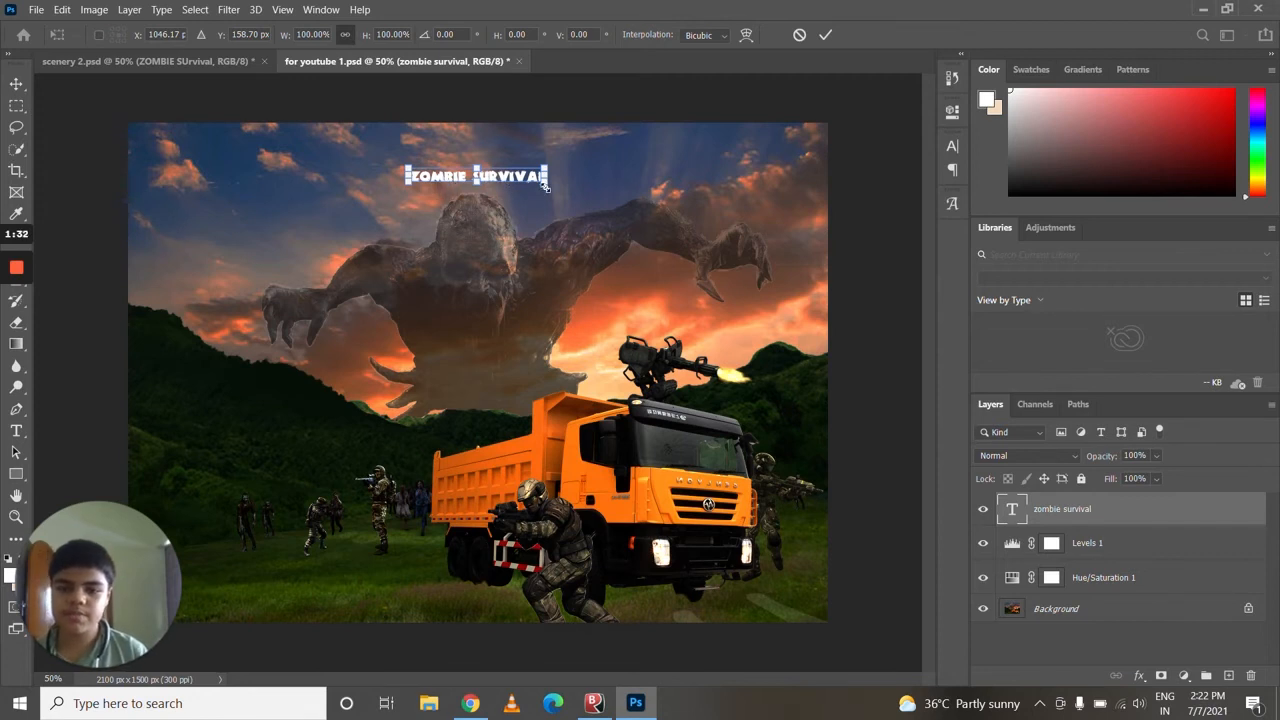
drag(548, 184, 596, 208)
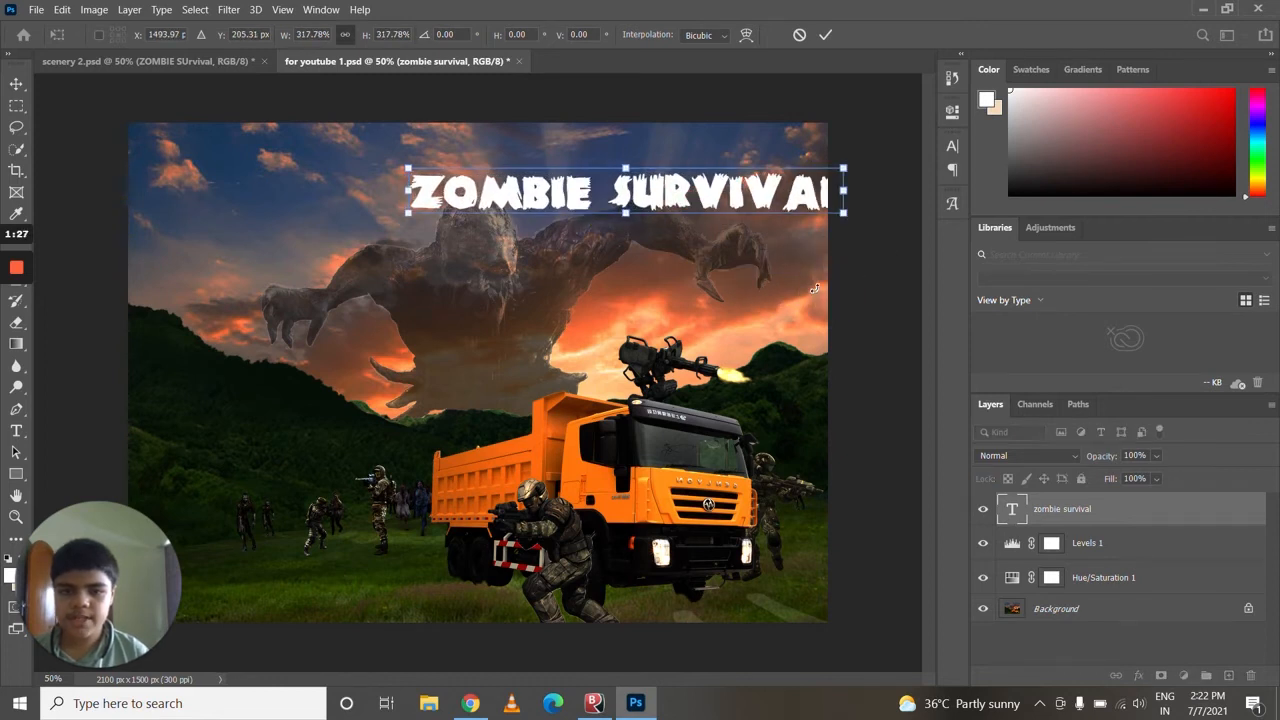
drag(624, 190, 496, 160)
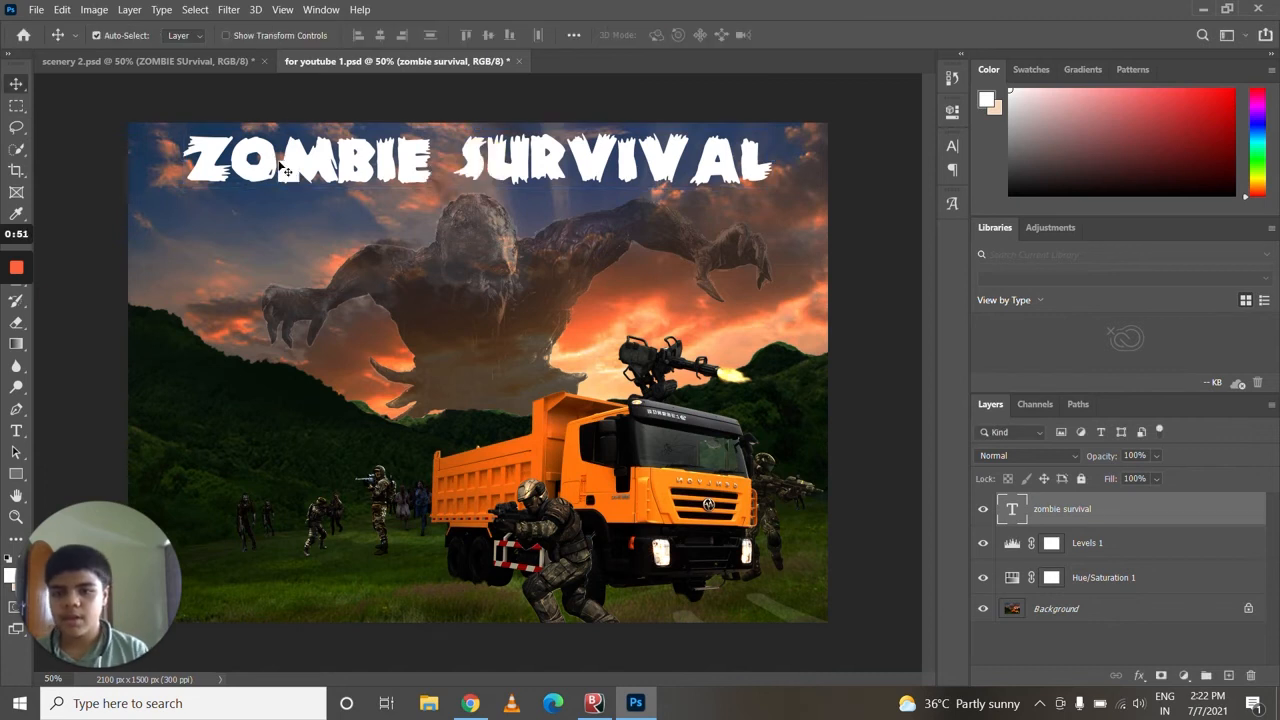
mouse_move(196, 108)
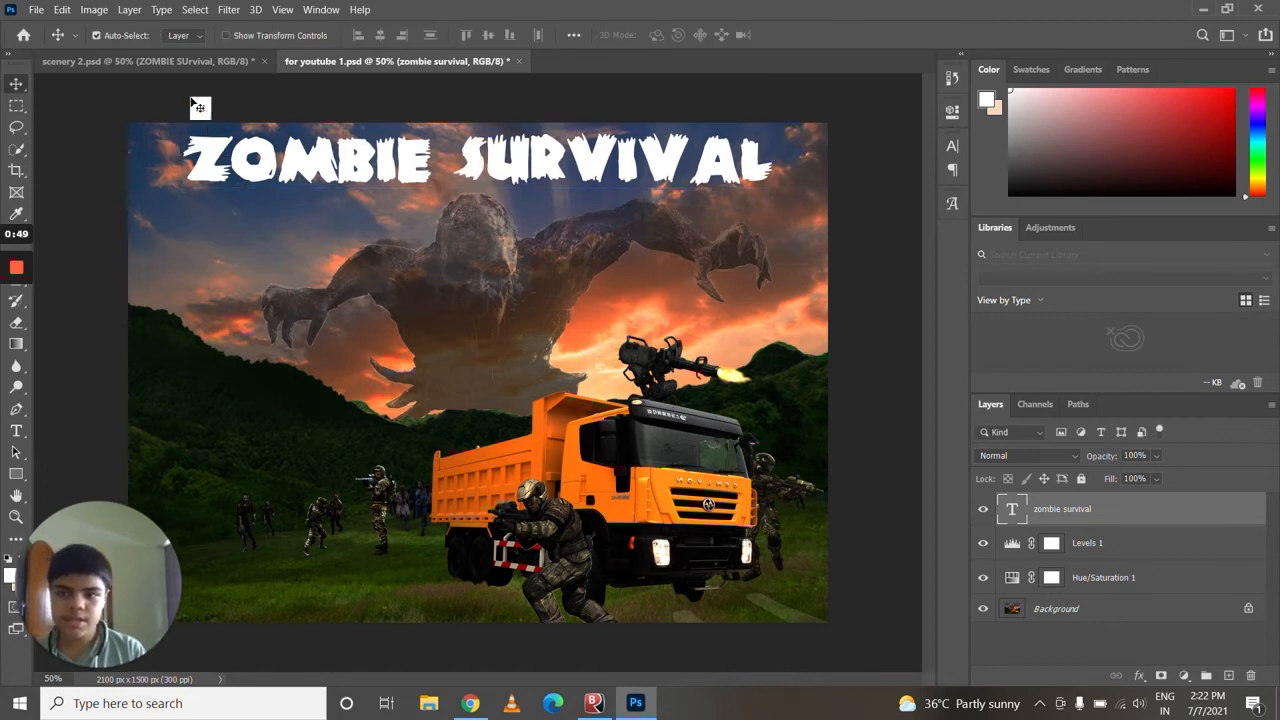
click(150, 60)
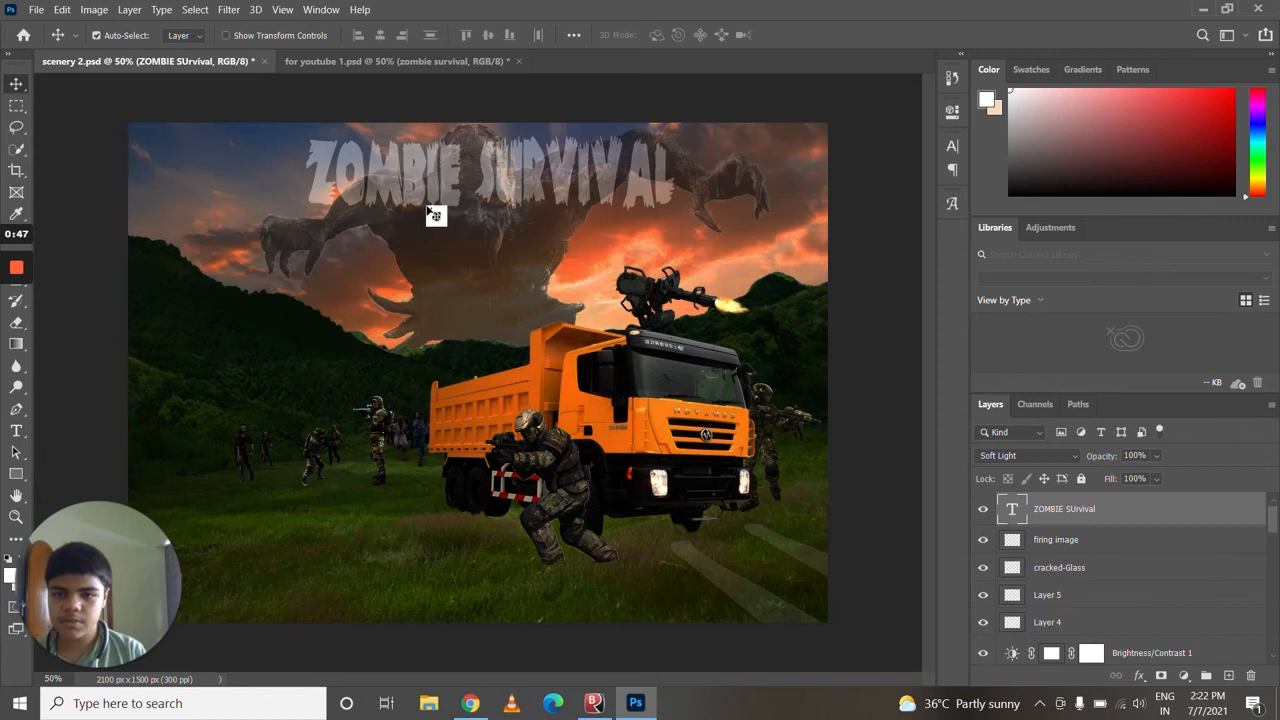
click(400, 60)
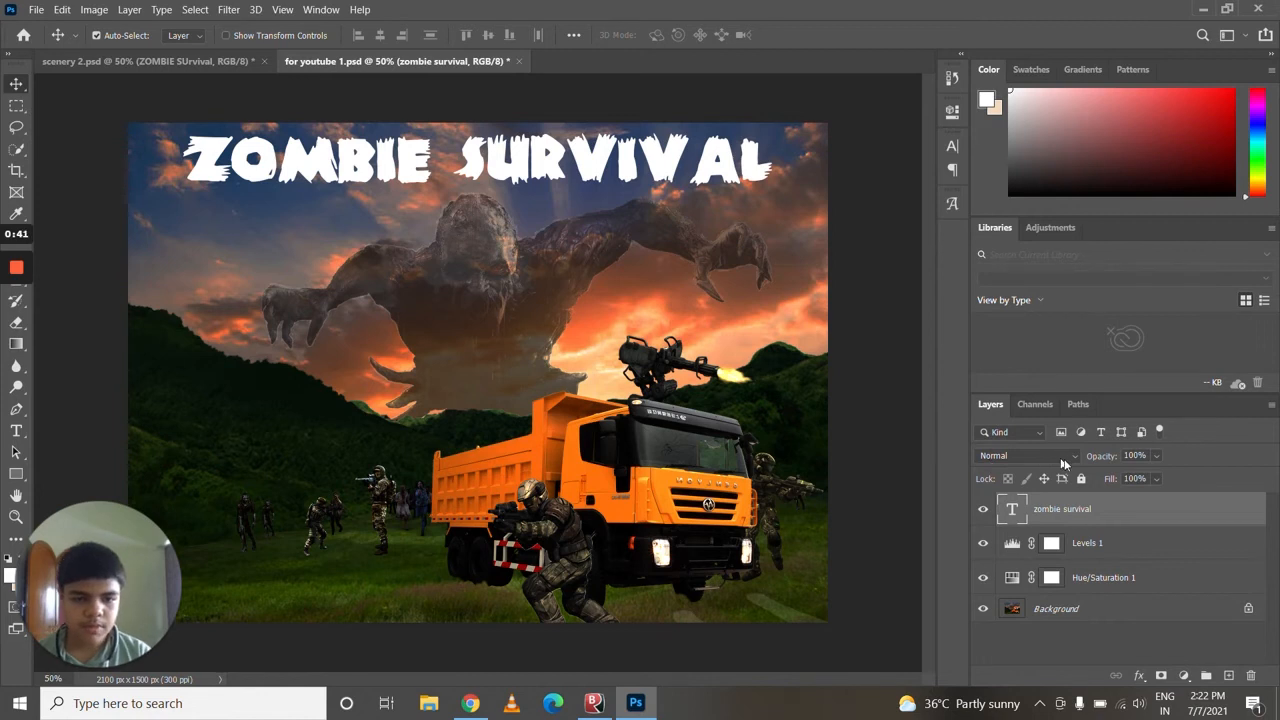
click(1012, 456)
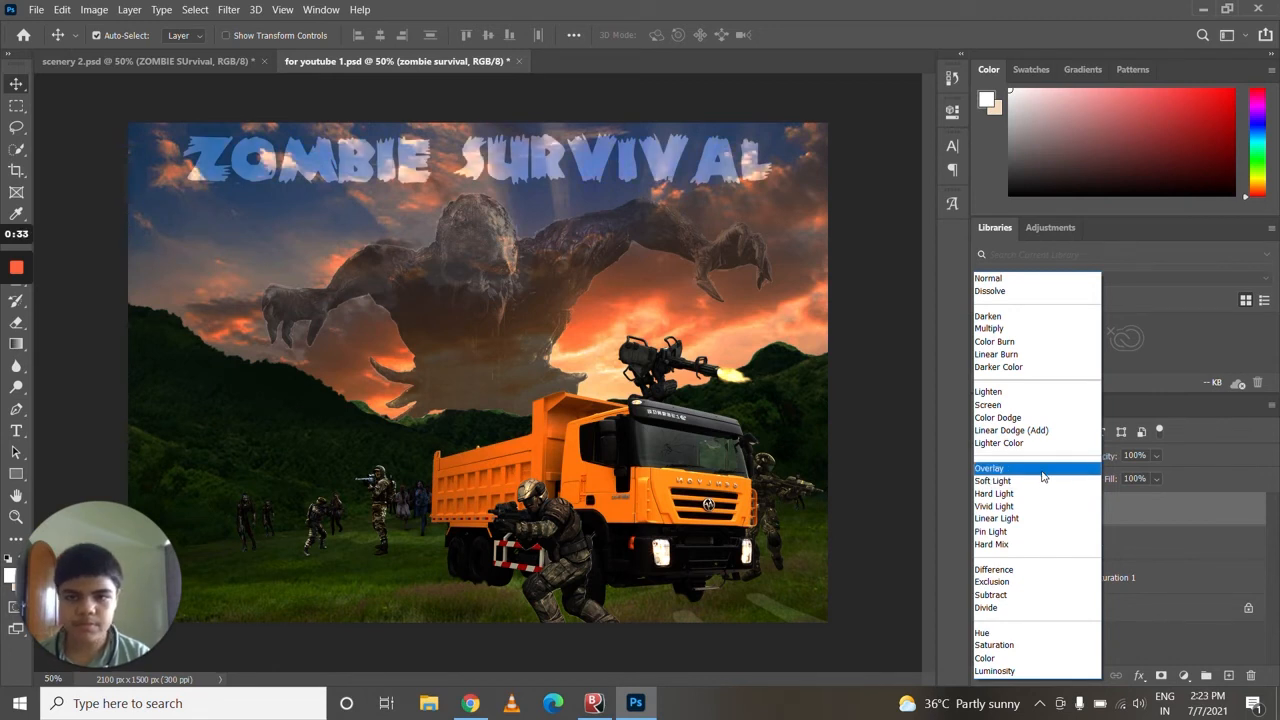
Set the title layer's blend mode to Overlay
click(988, 468)
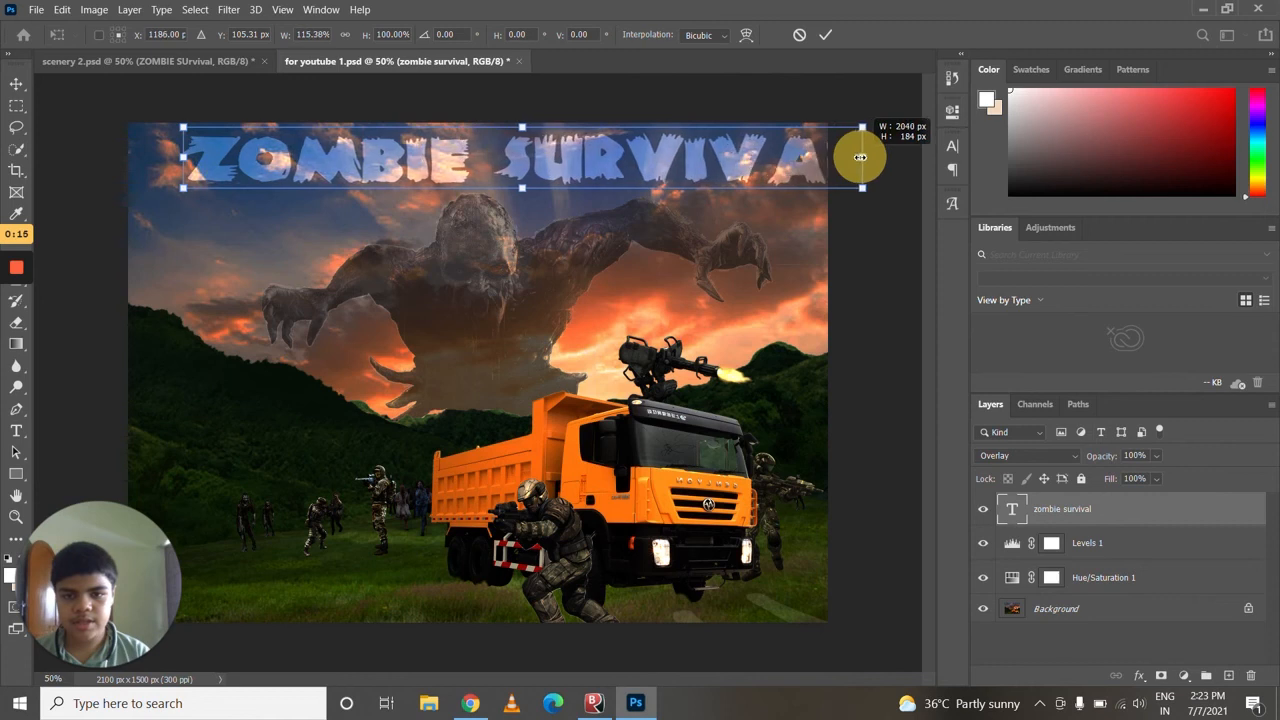
Transform the Overlay title narrower and much taller to fill the top band of sky
drag(860, 156, 826, 240)
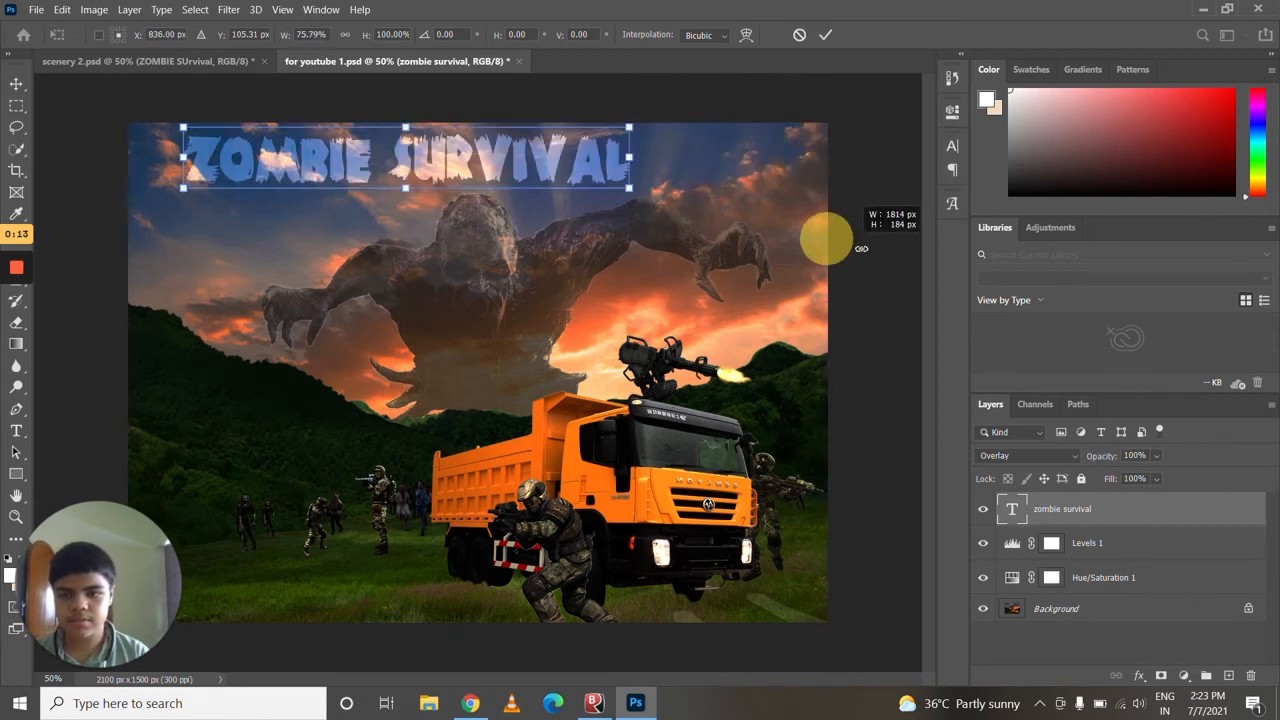
drag(826, 240, 748, 240)
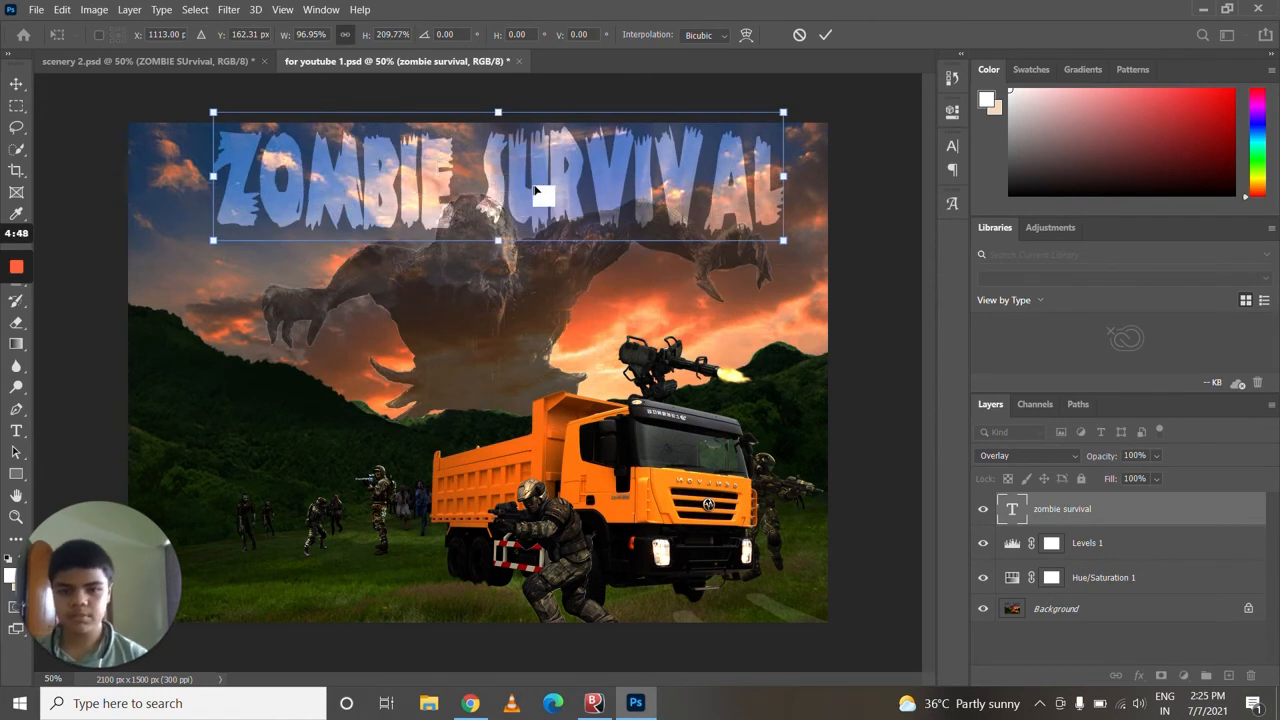
drag(540, 196, 540, 180)
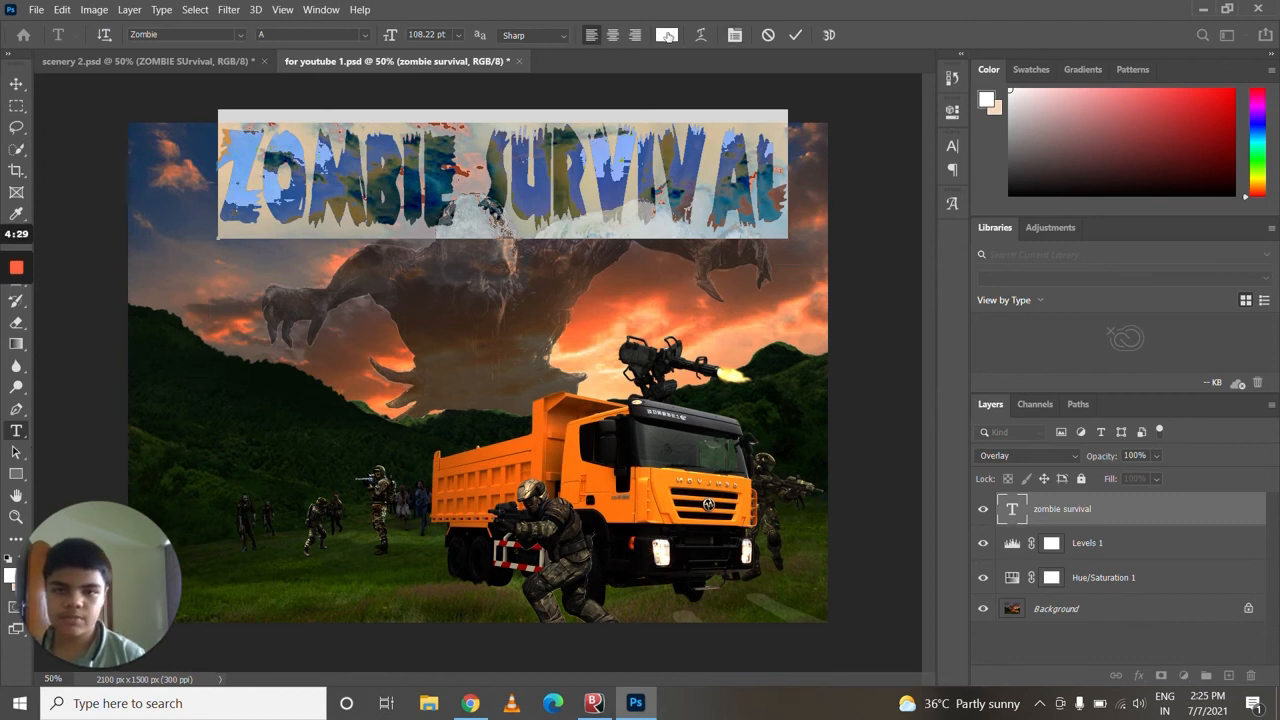
Change the title's text colour to dark red (#ab2e2e) and confirm it
click(666, 36)
text(ab3030)
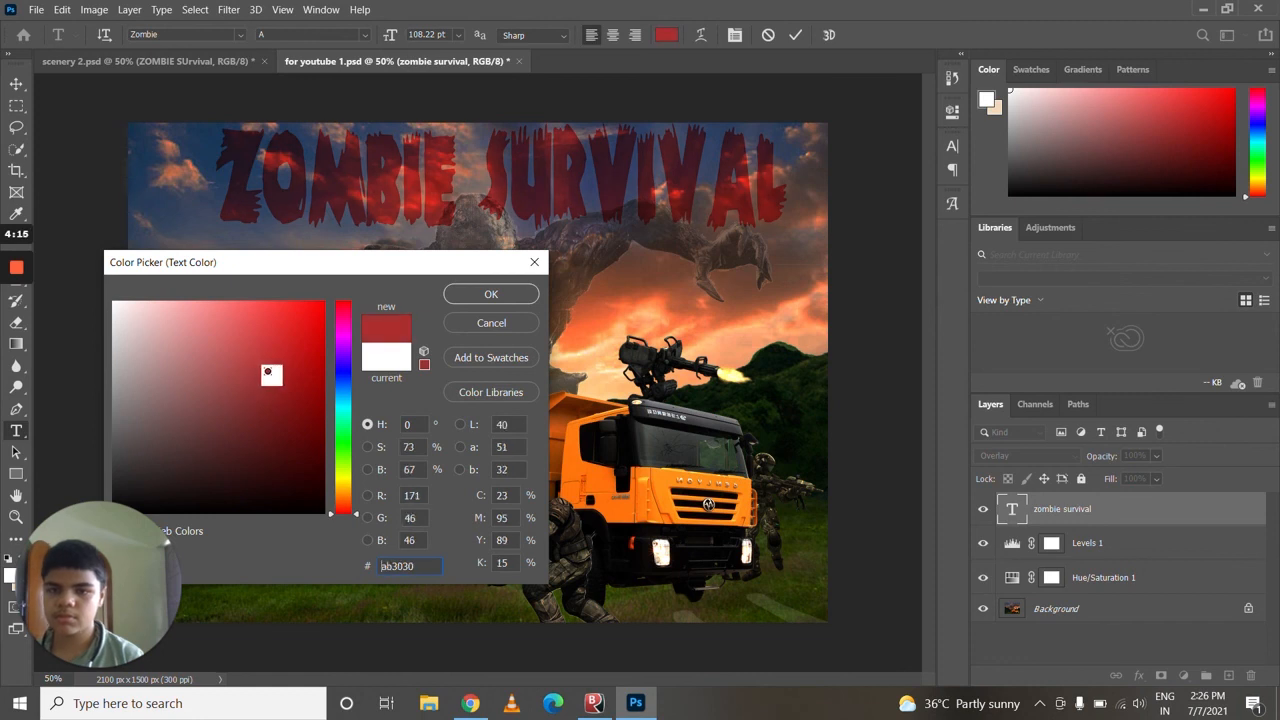
click(268, 370)
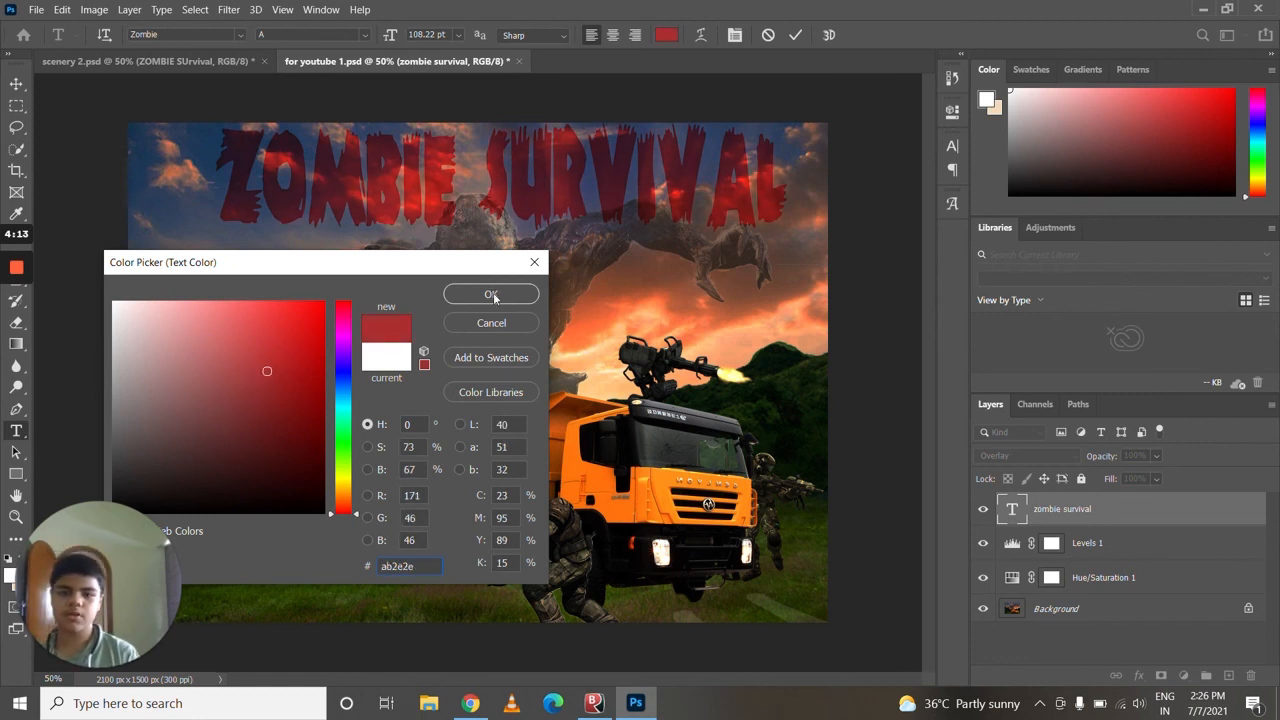
click(492, 294)
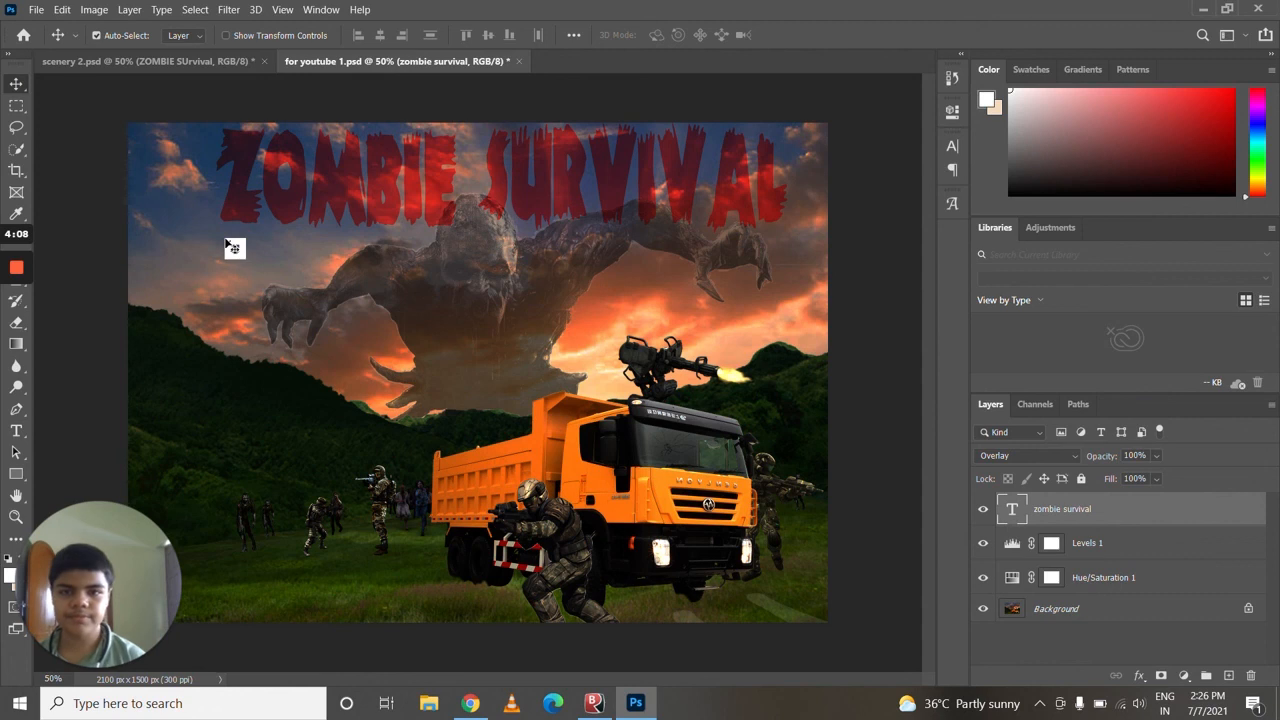